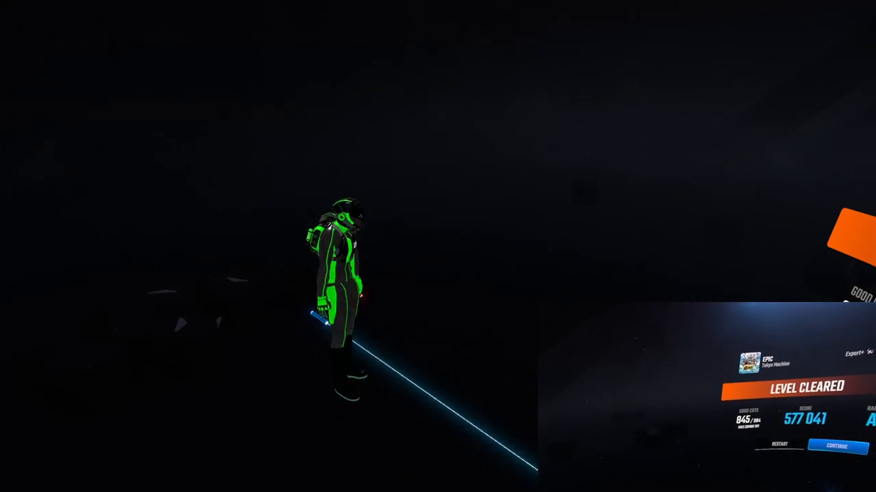
Continue from the EPIC Expert+ results (577,041 score) back to song selection.
{"action": "left_click", "coordinate": [834, 446]}
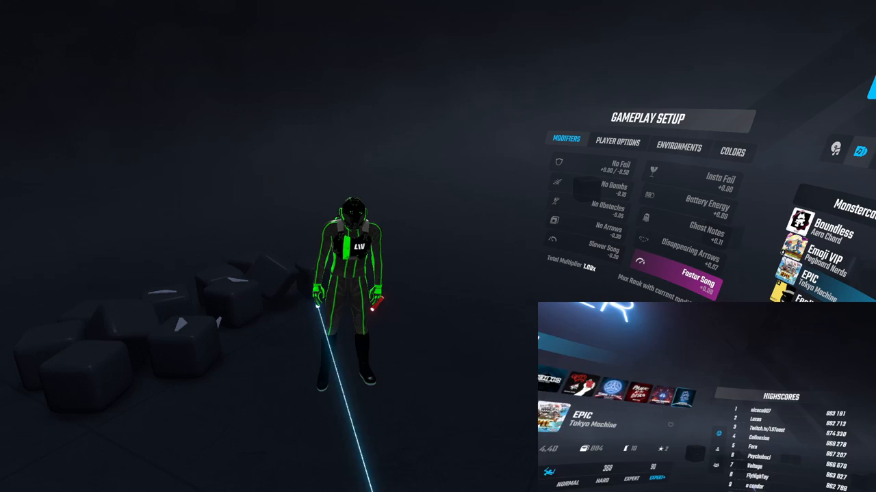